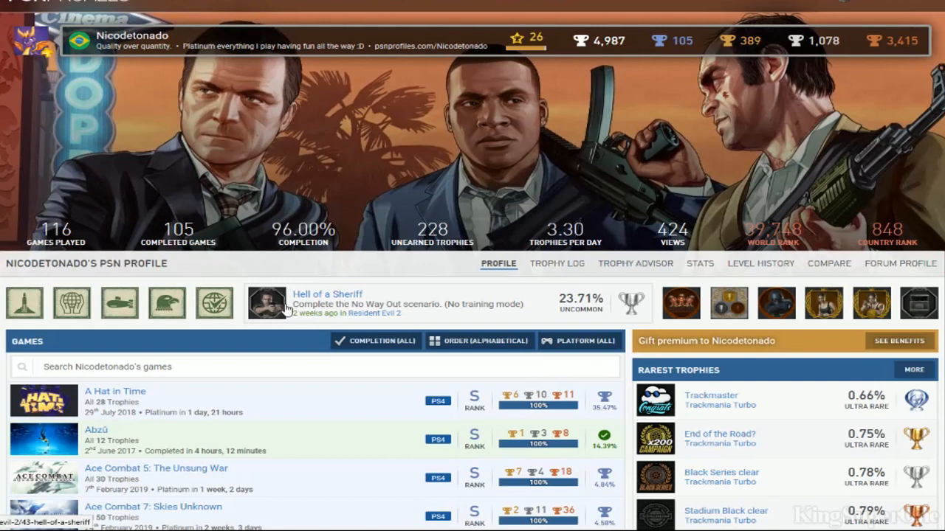
scroll("down", 3)
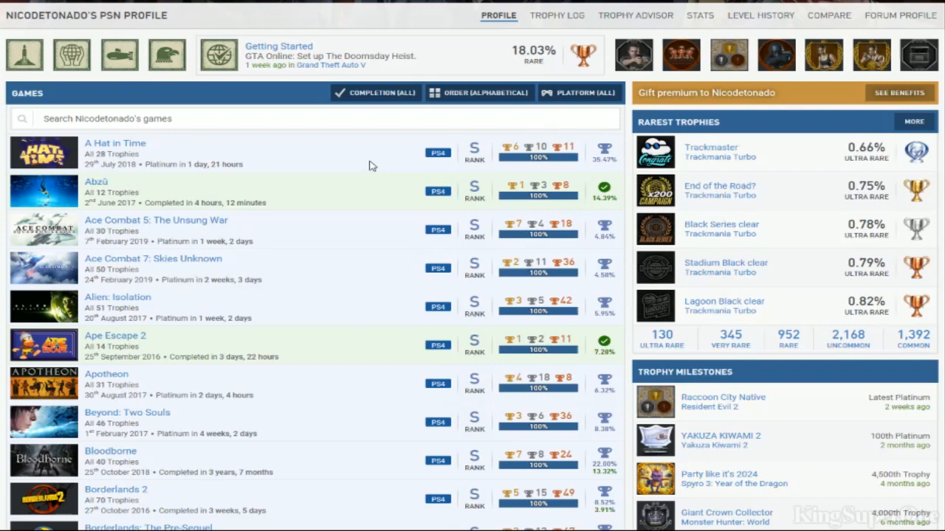
scroll("down", 3)
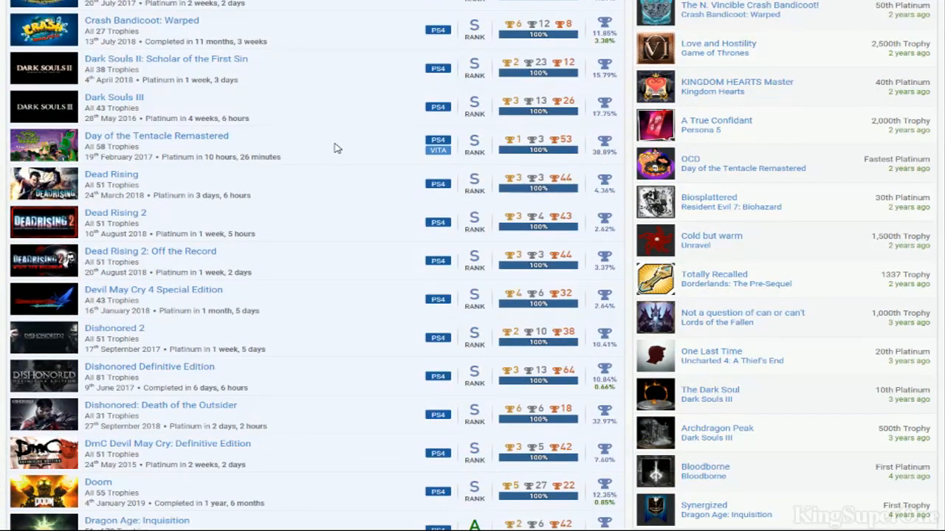
mouse_move(331, 192)
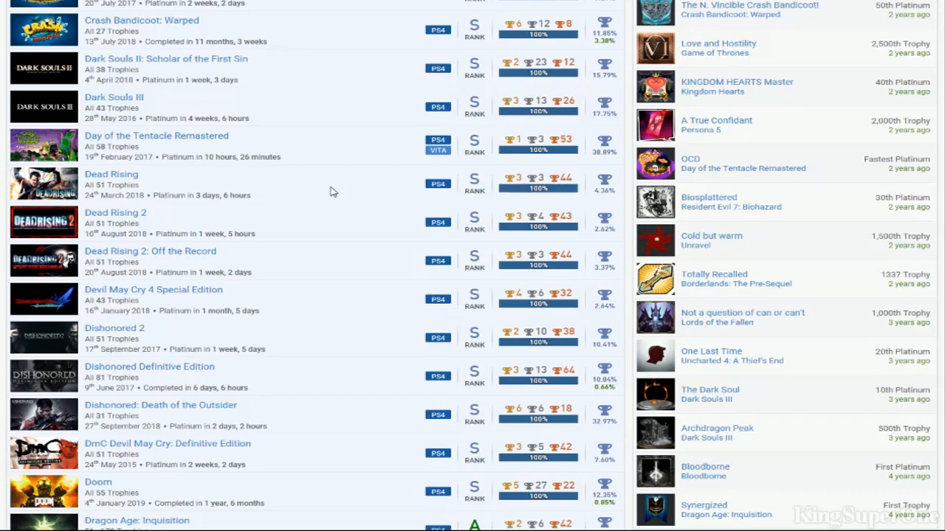
scroll("down", 3)
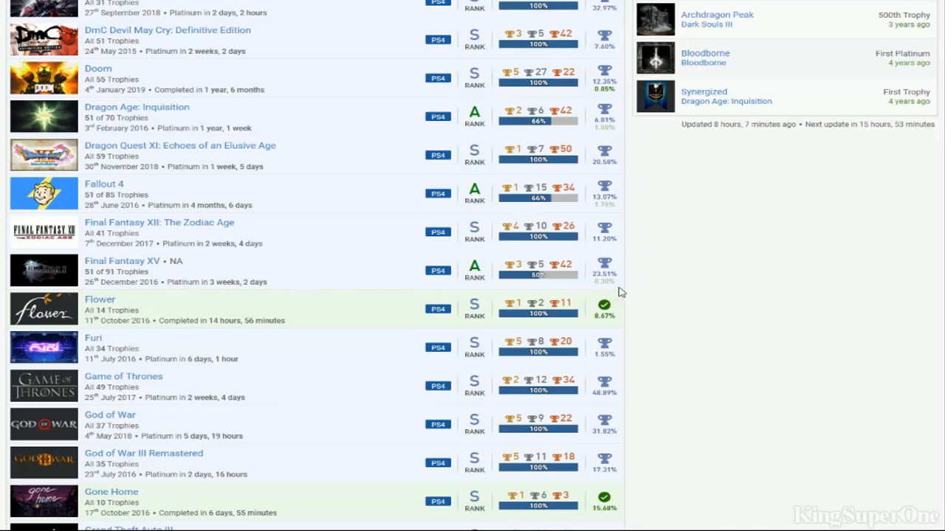
scroll("down", 3)
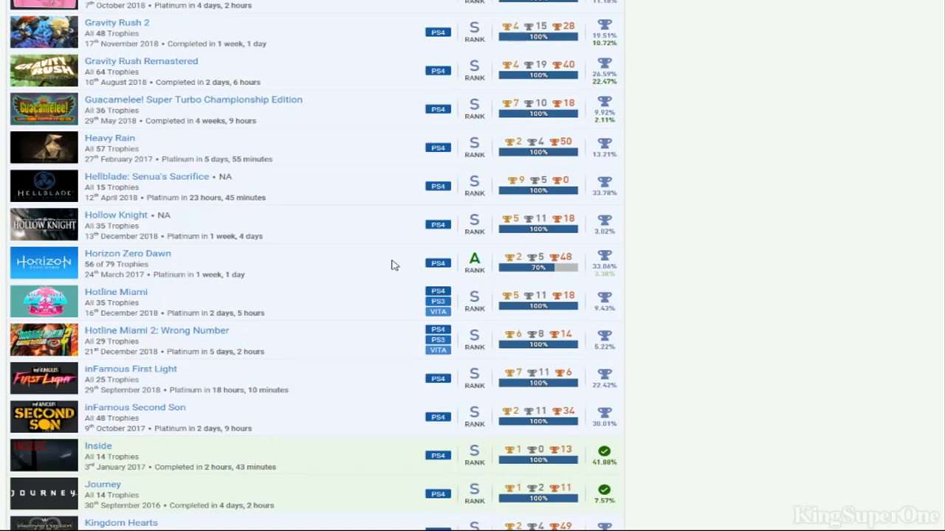
scroll("down", 3)
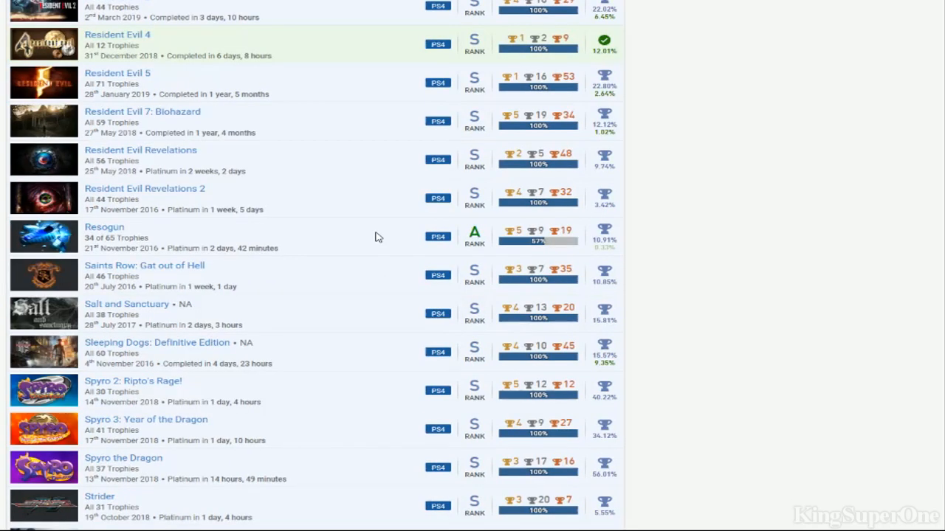
scroll("down", 3)
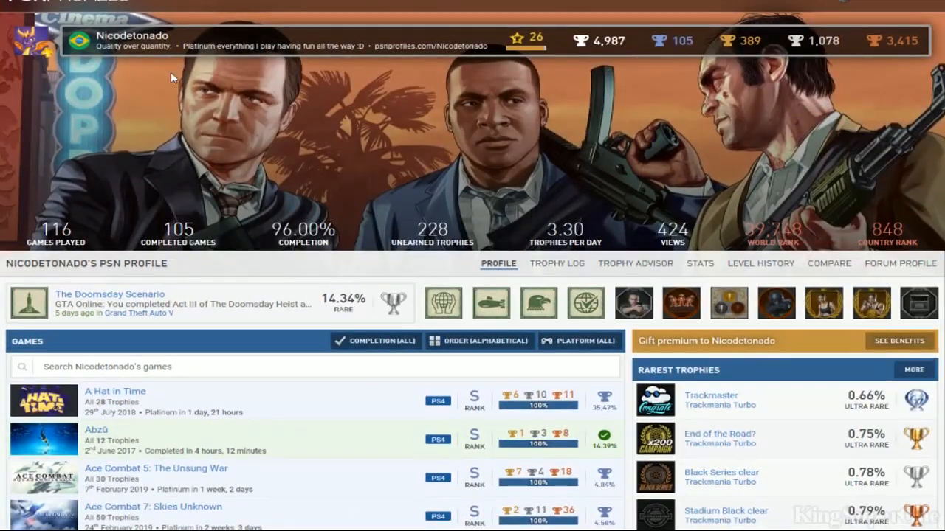
scroll("down", 3)
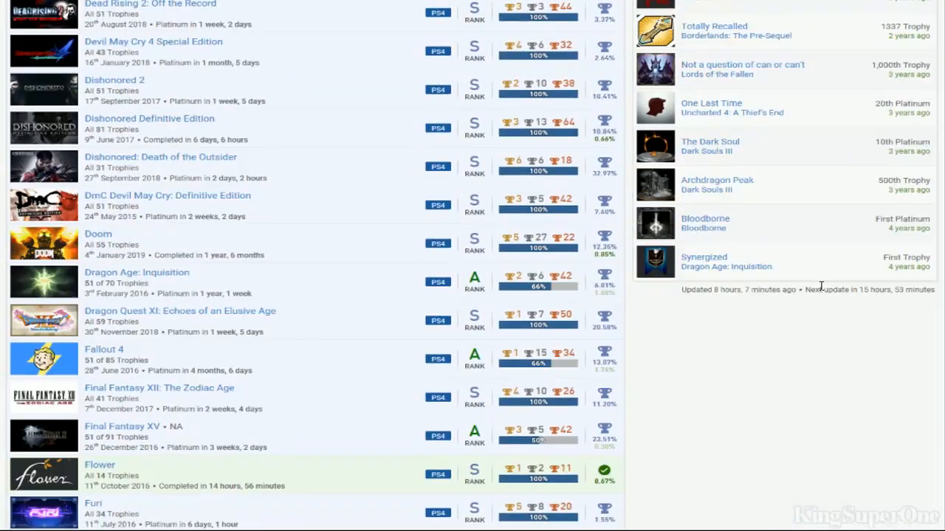